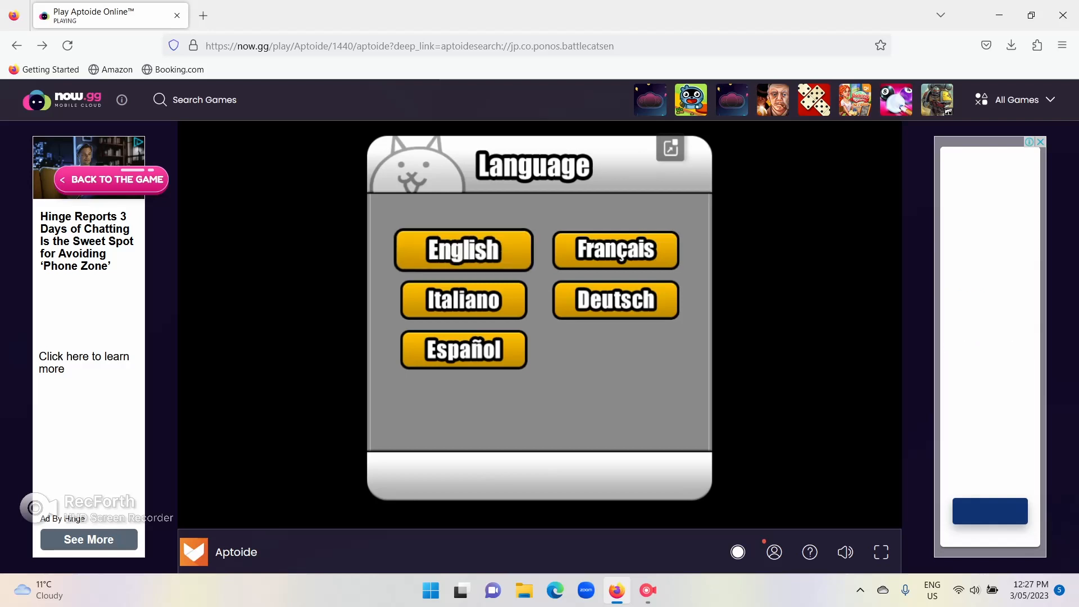
Choose a display language and confirm the data-download warning to start downloading game data.
{"action": "left_click", "coordinate": [463, 250]}
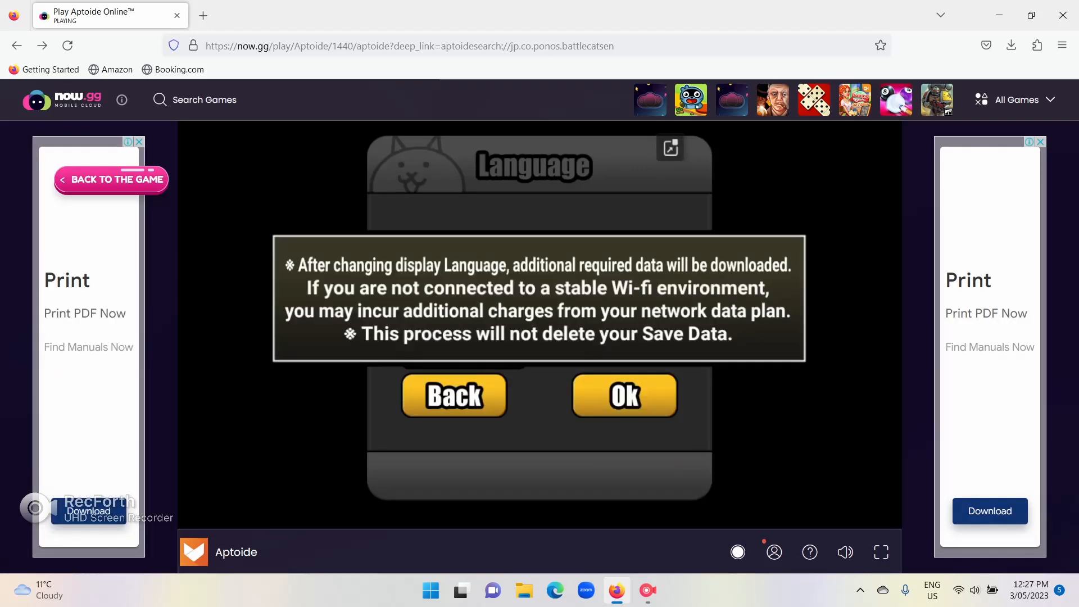
{"action": "left_click", "coordinate": [623, 395]}
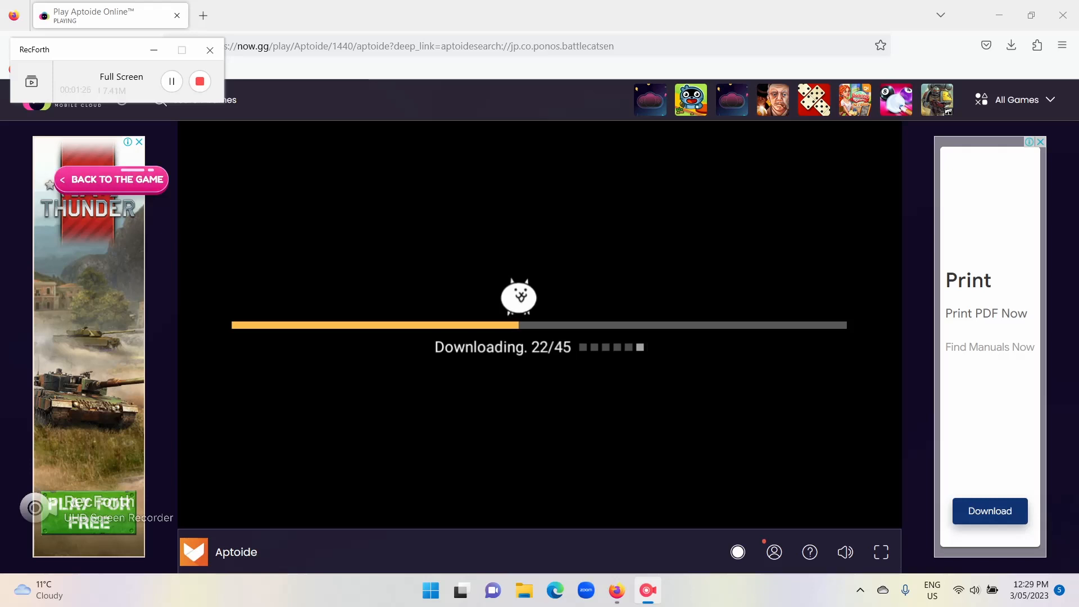
{"action": "left_click", "coordinate": [210, 49]}
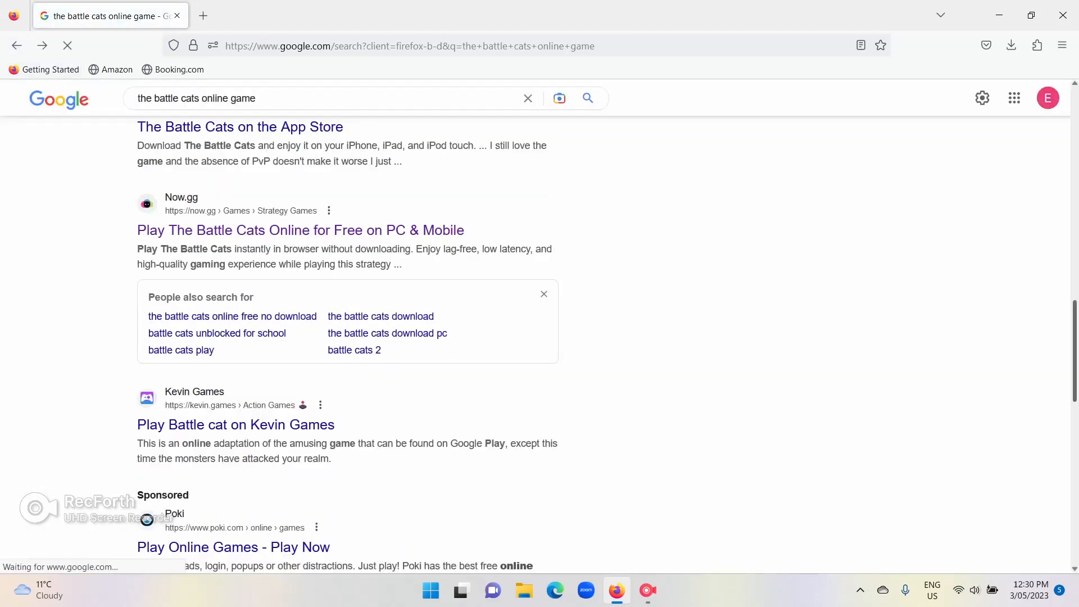
Visit the Kevin Games Battle Cats result, return and scroll toward the next results page.
{"action": "scroll", "scroll_direction": "down", "scroll_amount": 3}
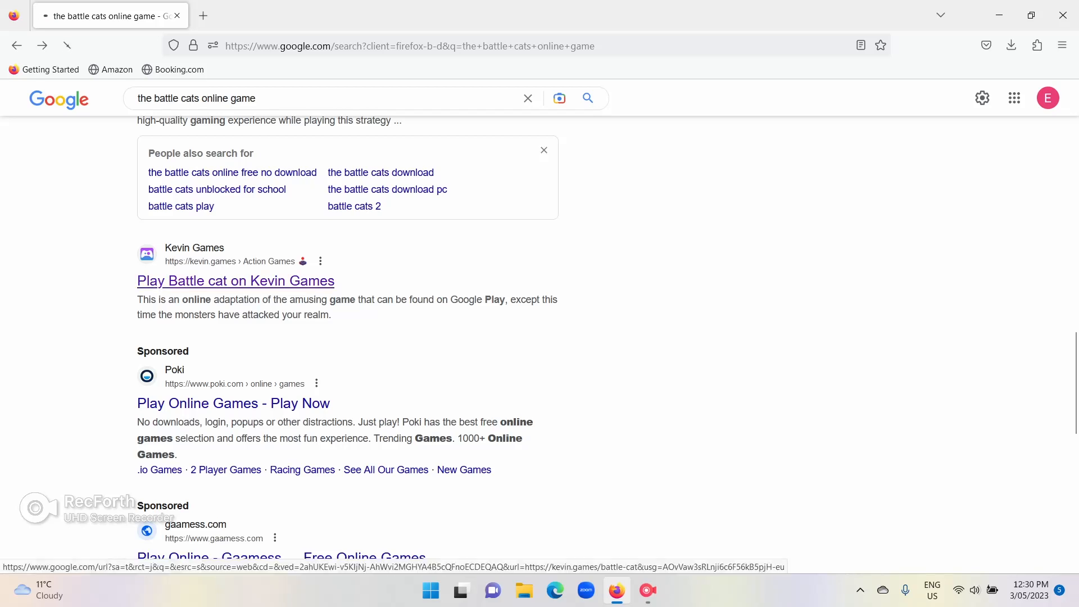
{"action": "left_click", "coordinate": [233, 281]}
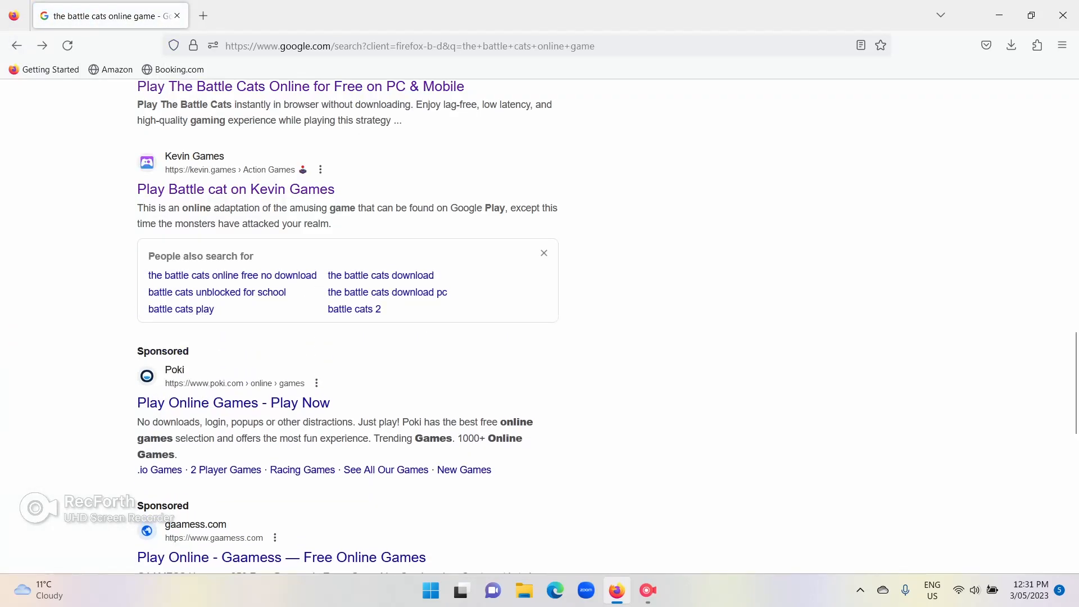
{"action": "scroll", "scroll_direction": "down", "scroll_amount": 3}
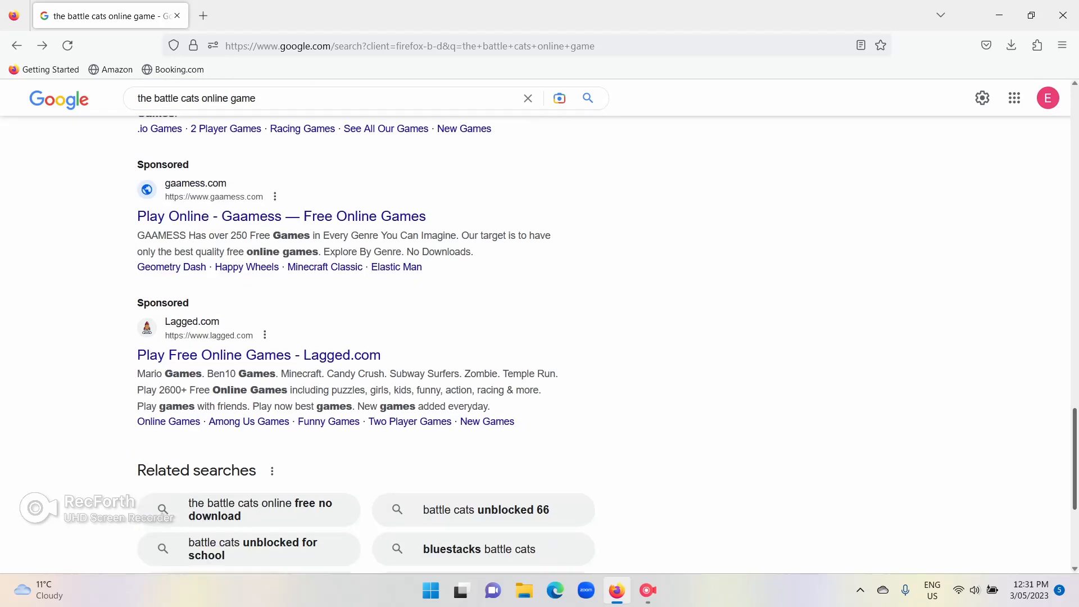
{"action": "scroll", "scroll_direction": "down", "scroll_amount": 3}
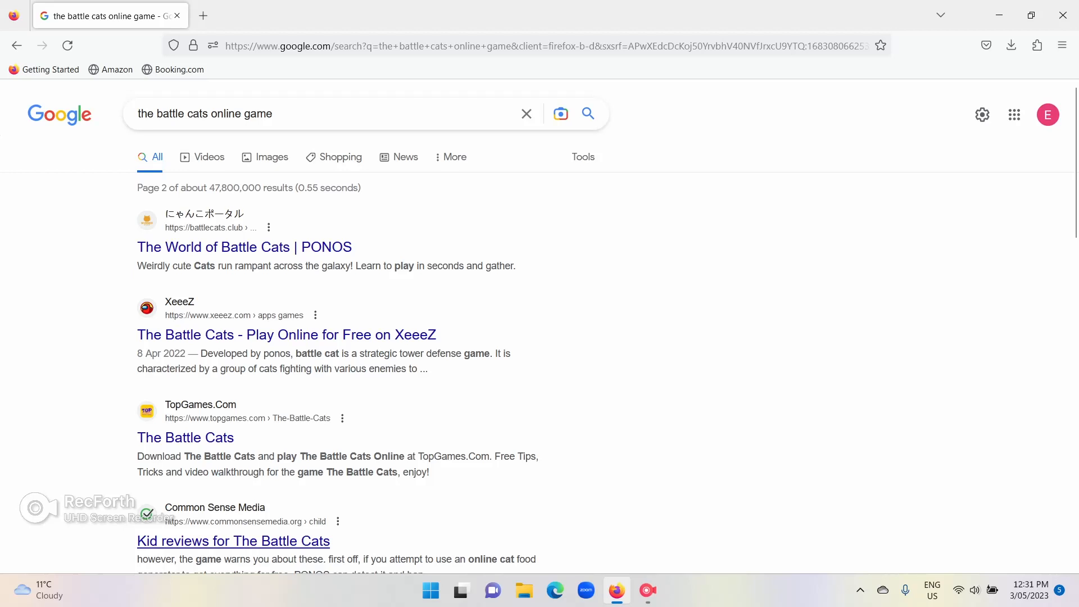
Reach The Battle Cats page on XeeeZ and choose PLAY, then PLAY ON PC.
{"action": "left_click", "coordinate": [287, 335]}
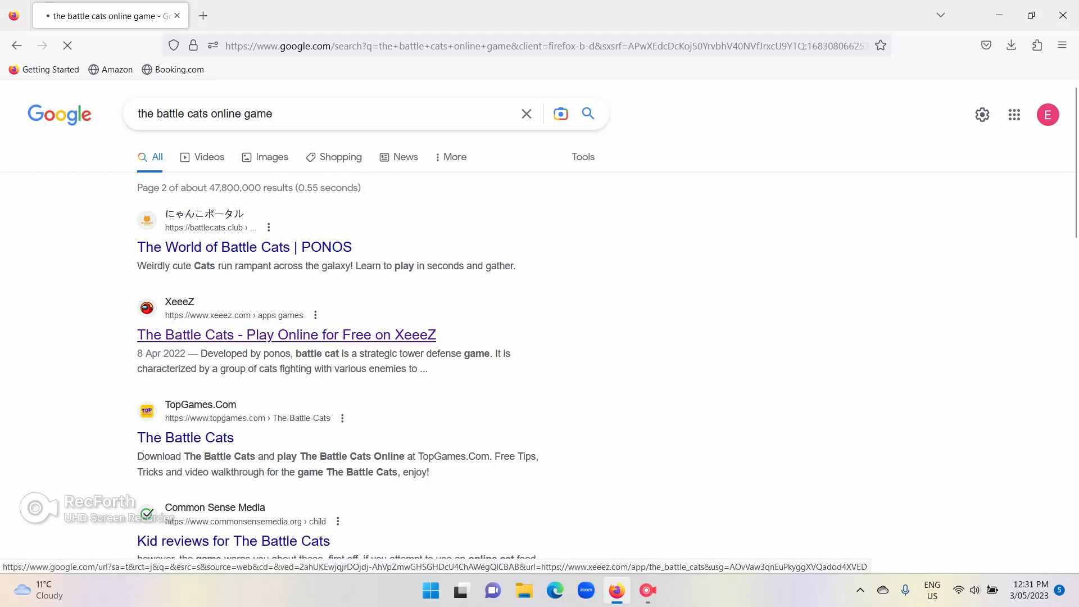
{"action": "left_click", "coordinate": [286, 335]}
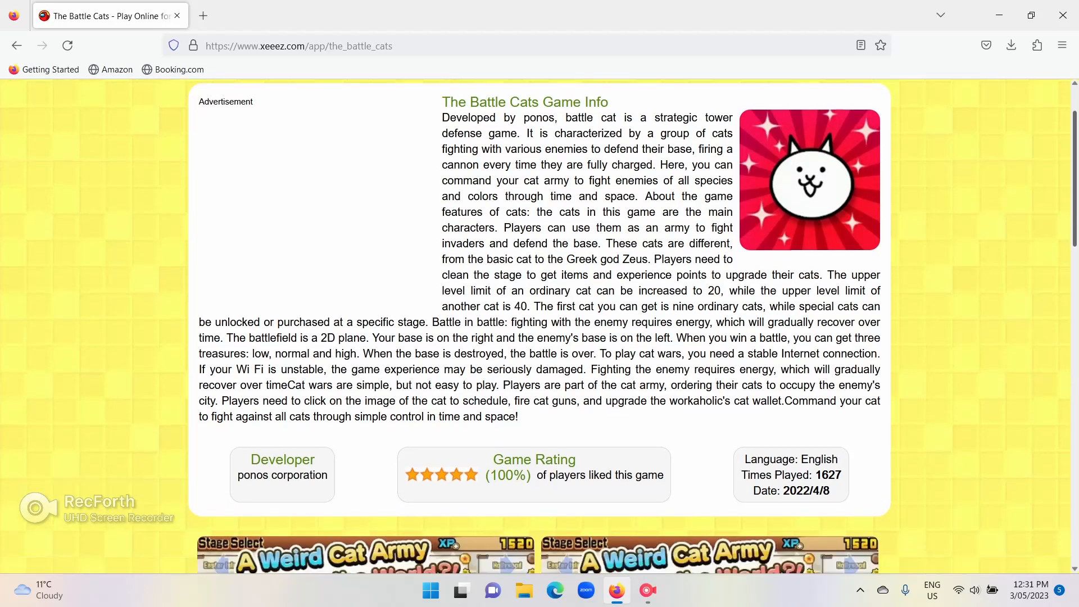
{"action": "scroll", "scroll_direction": "down", "scroll_amount": 3}
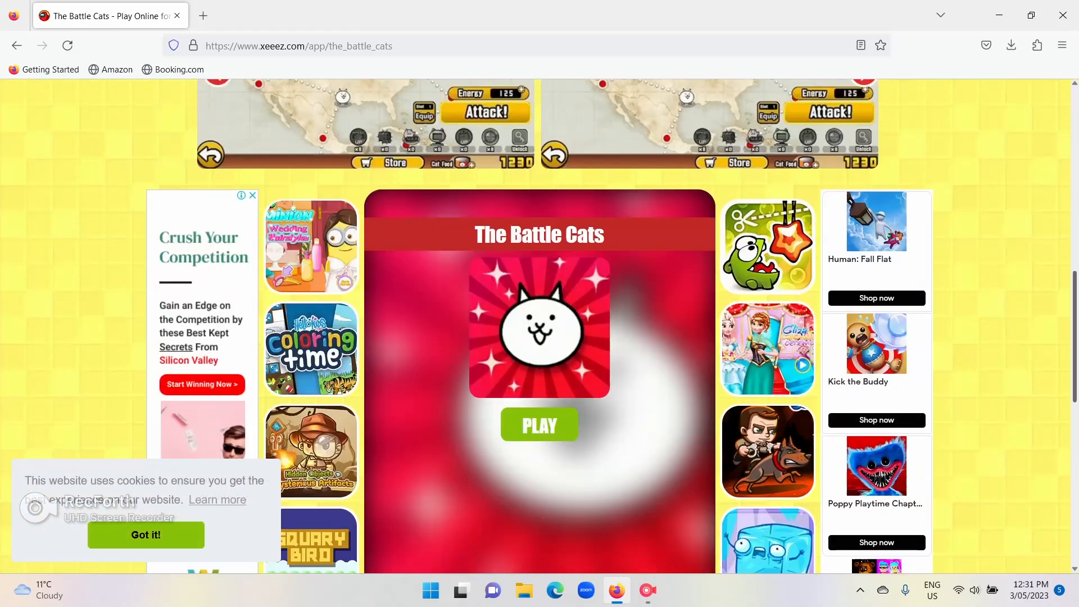
{"action": "left_click", "coordinate": [539, 425]}
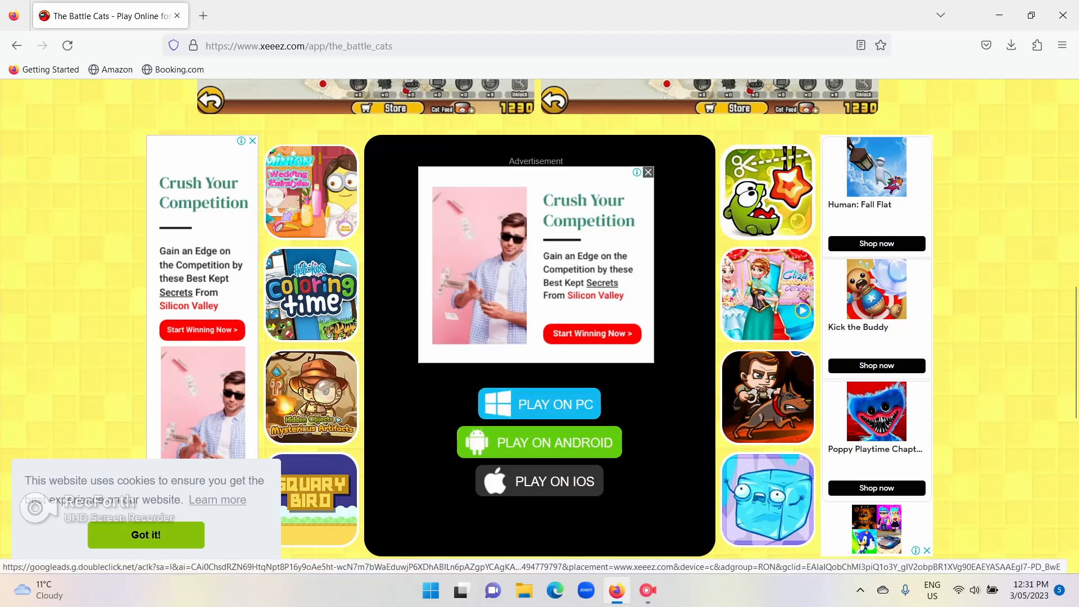
{"action": "left_click", "coordinate": [648, 173]}
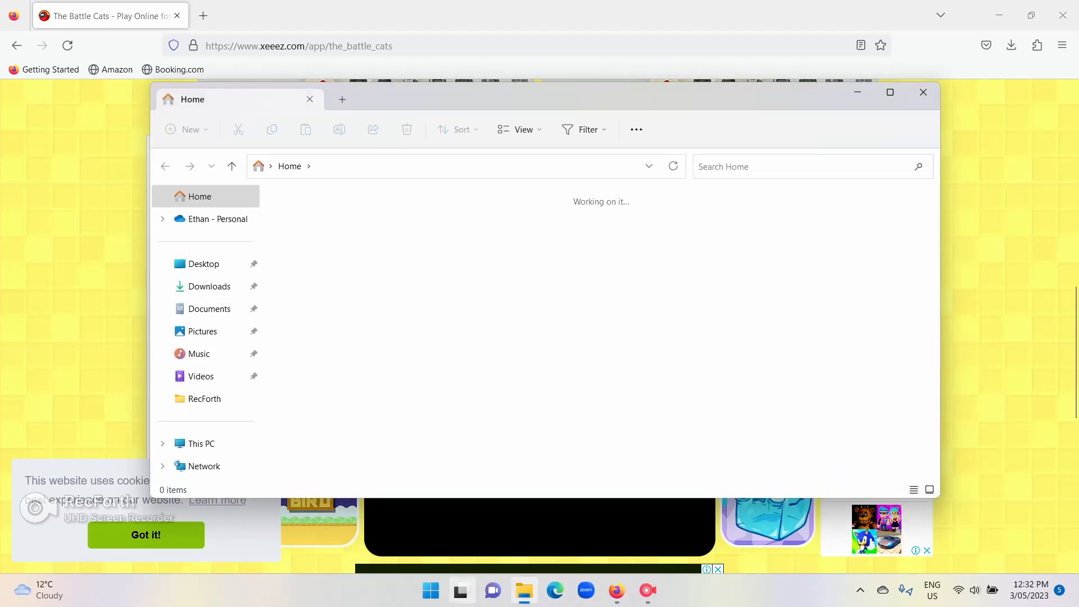
Delete the TheBattleCats_42860373 installer from the Downloads folder via its context menu.
{"action": "left_click", "coordinate": [210, 287]}
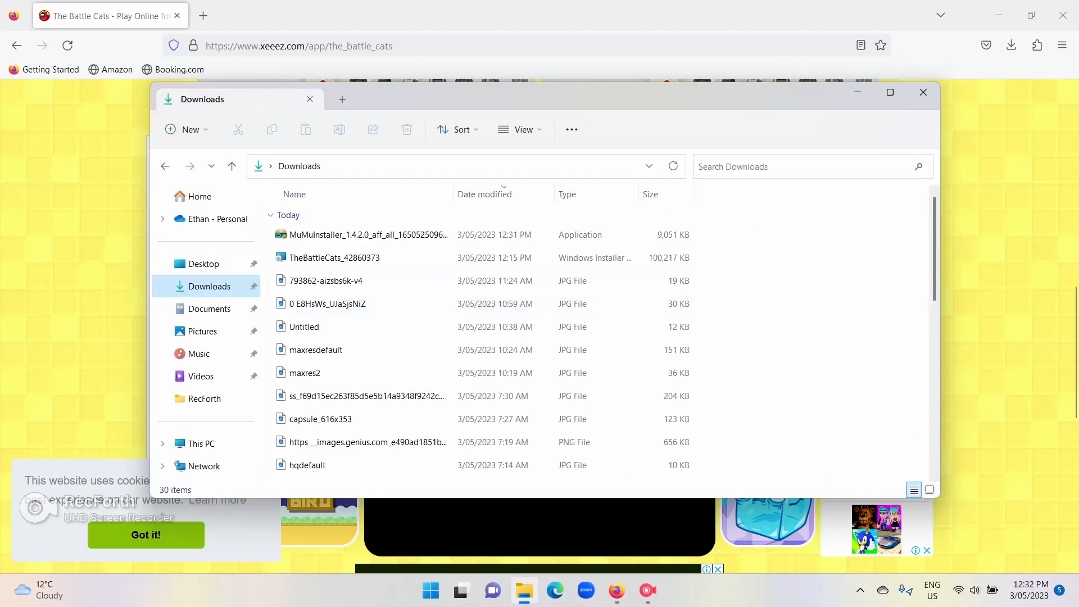
{"action": "right_click", "coordinate": [334, 257]}
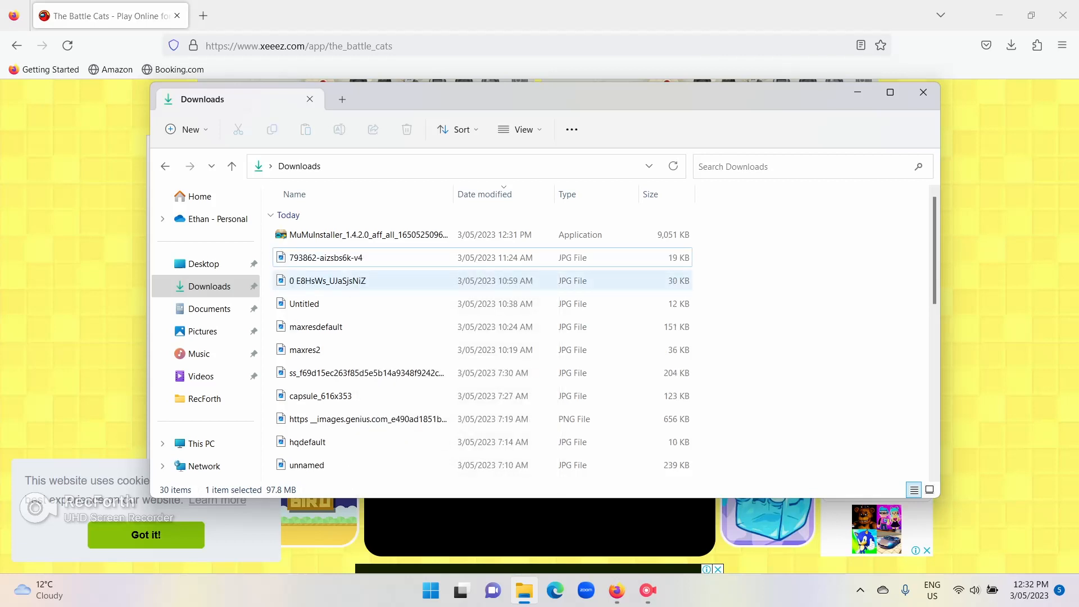
{"action": "left_click", "coordinate": [315, 326]}
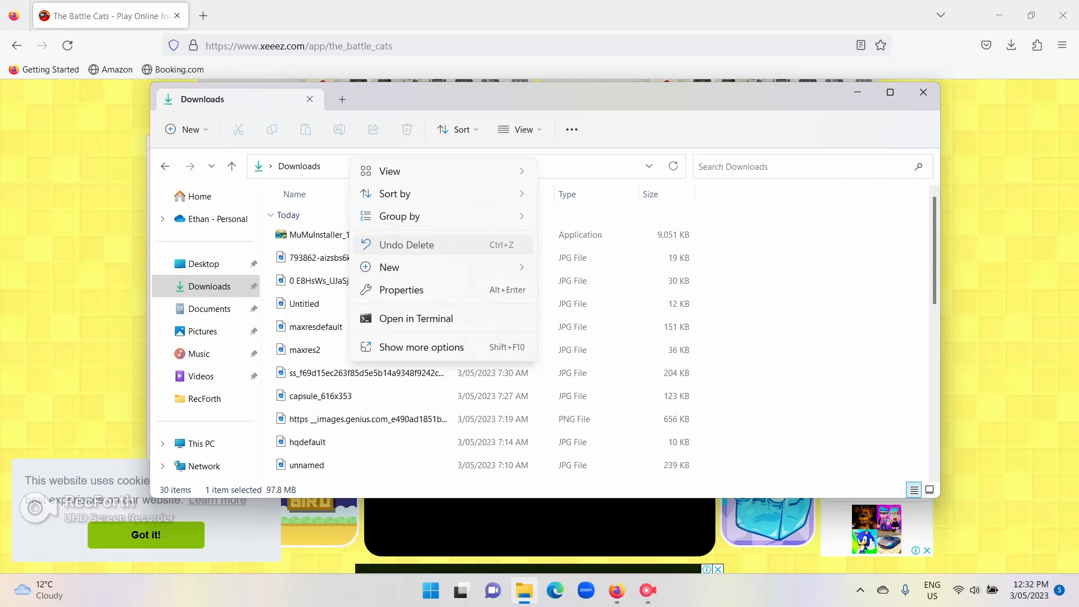
Undo and redo the installer deletion, then review the folder's View options.
{"action": "left_click", "coordinate": [407, 244]}
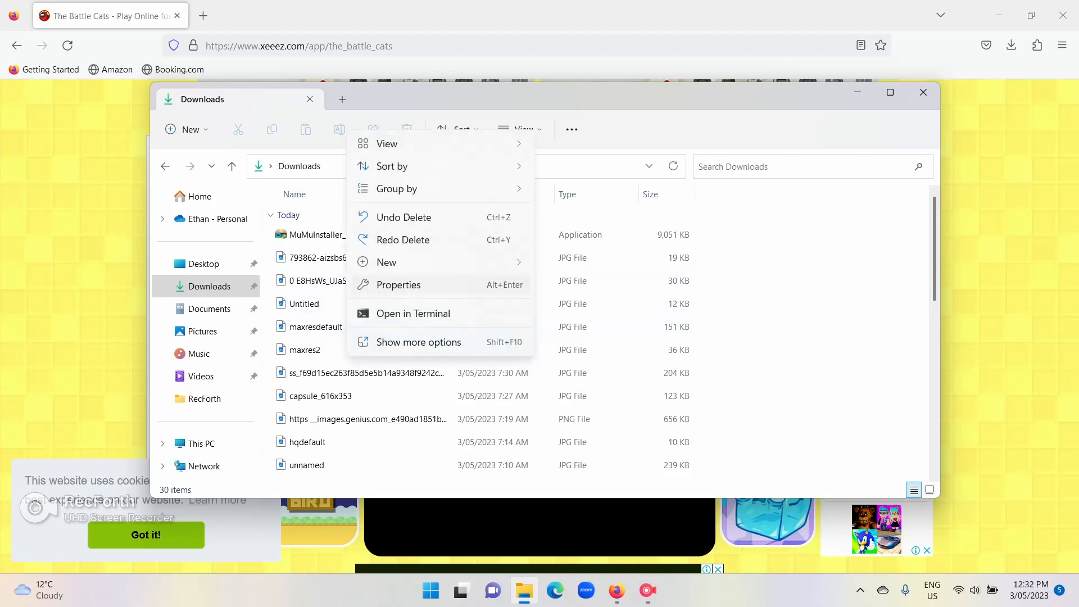
{"action": "left_click", "coordinate": [315, 326]}
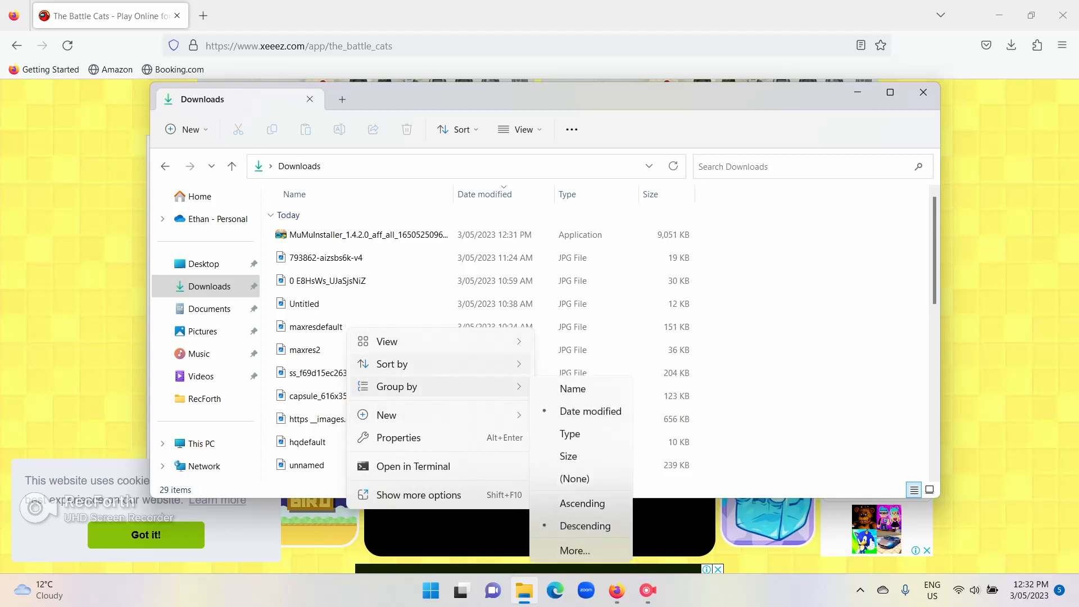
{"action": "left_click", "coordinate": [387, 342]}
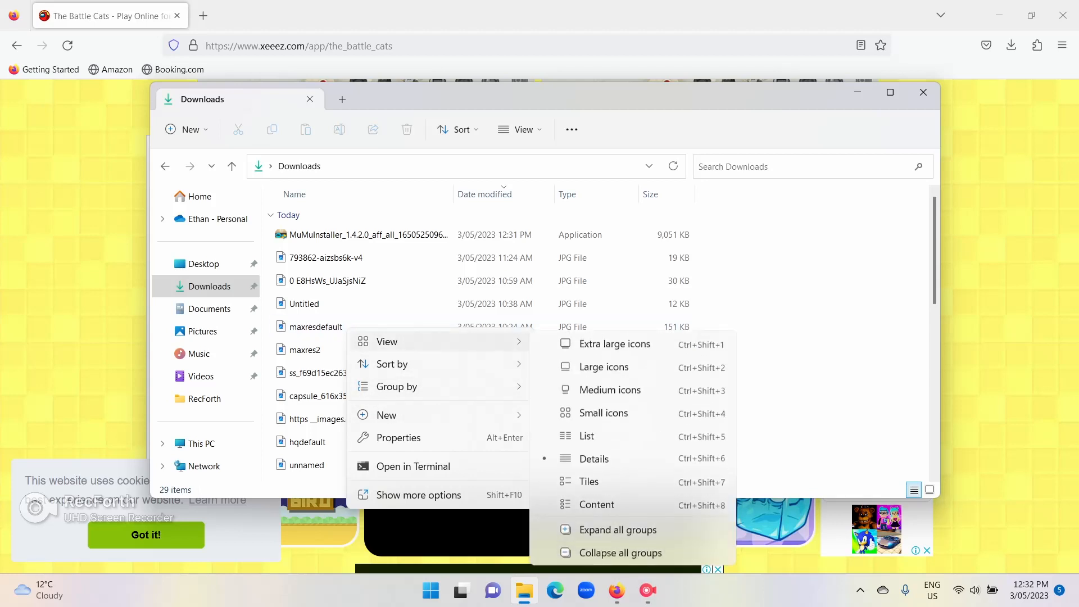